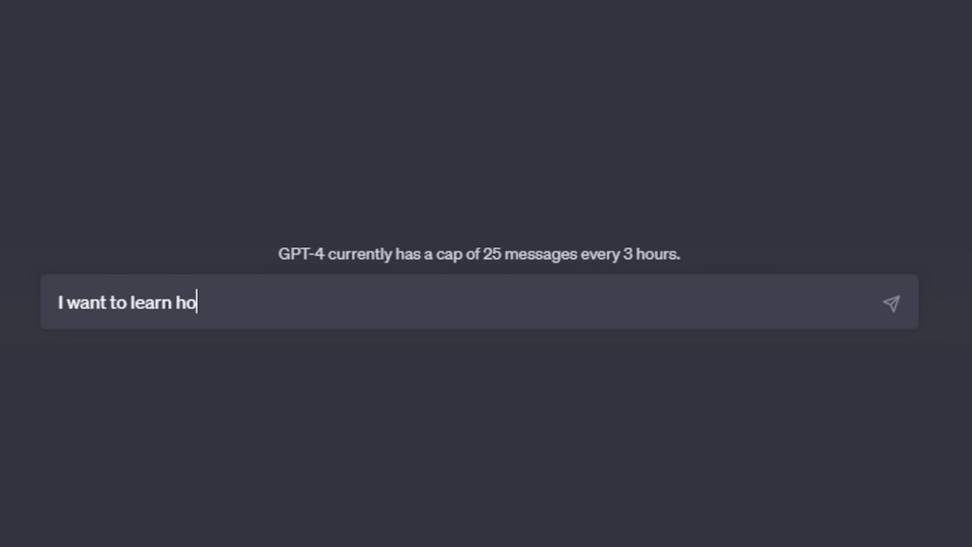
text(w to code in python. Can you use the Par)
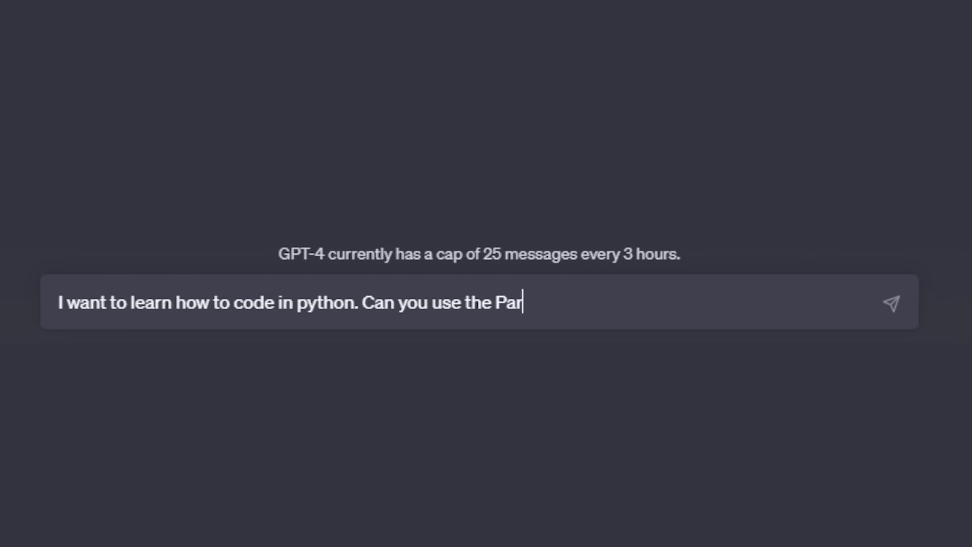
text(eto Principle, which identifies the 20)
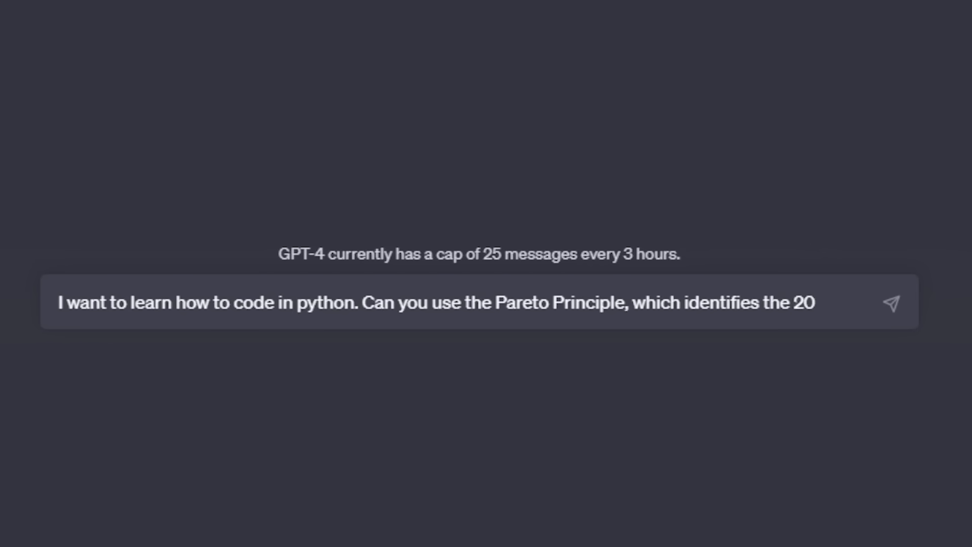
text(% of the topic that will yield 80)
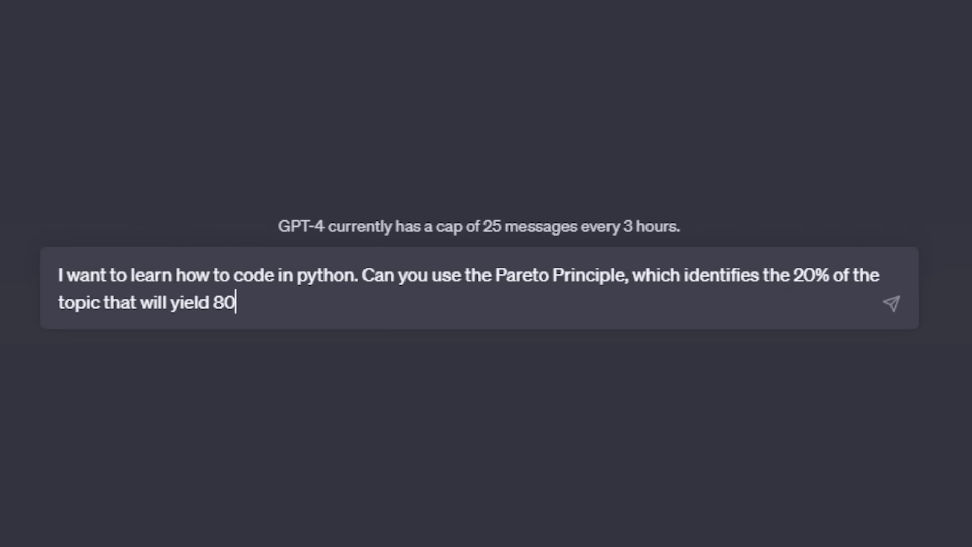
text(% of the desired results, to create)
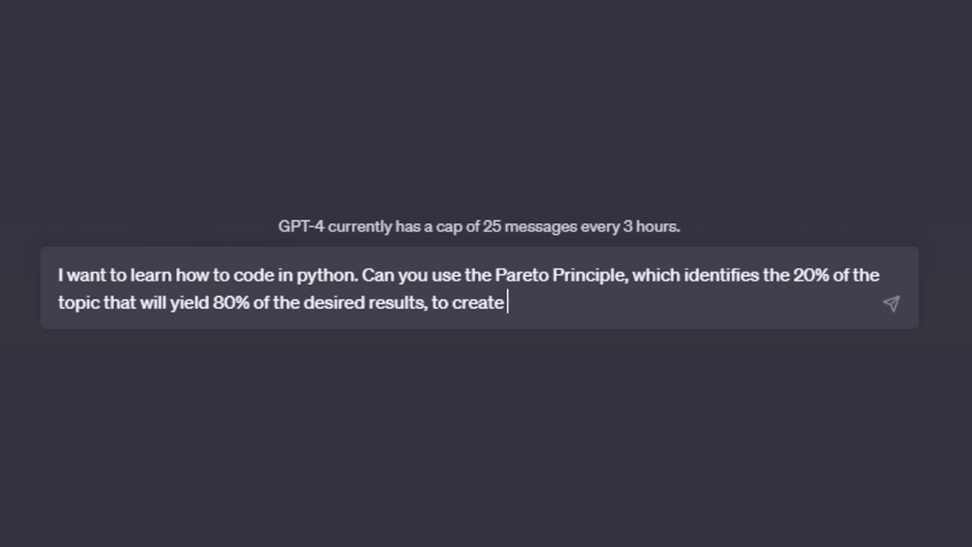
text(a focused learning plan for me?)
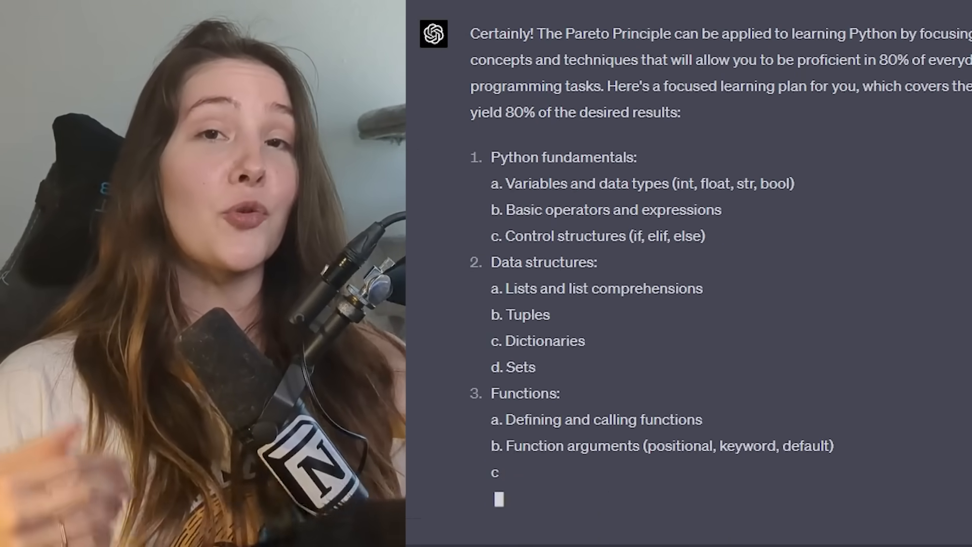
scroll(down, 3)
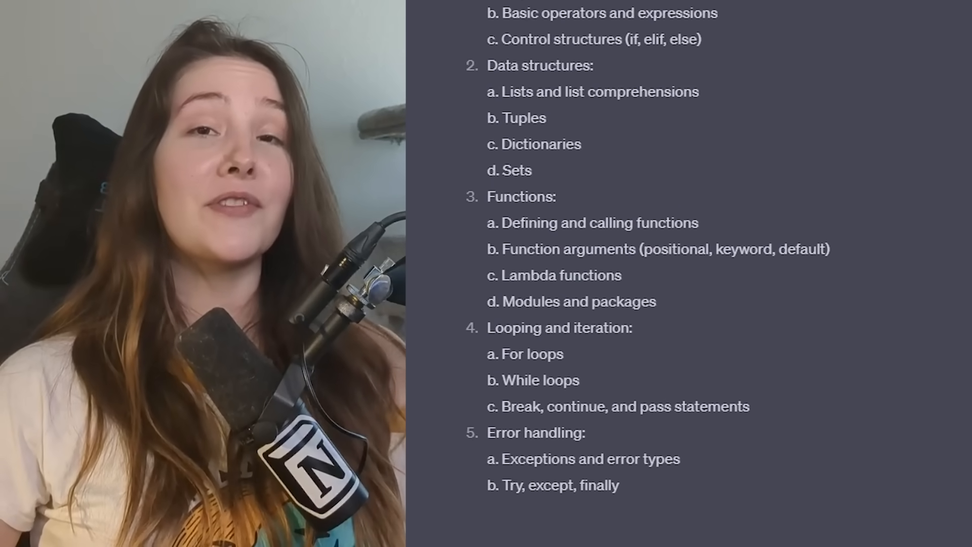
scroll(down, 3)
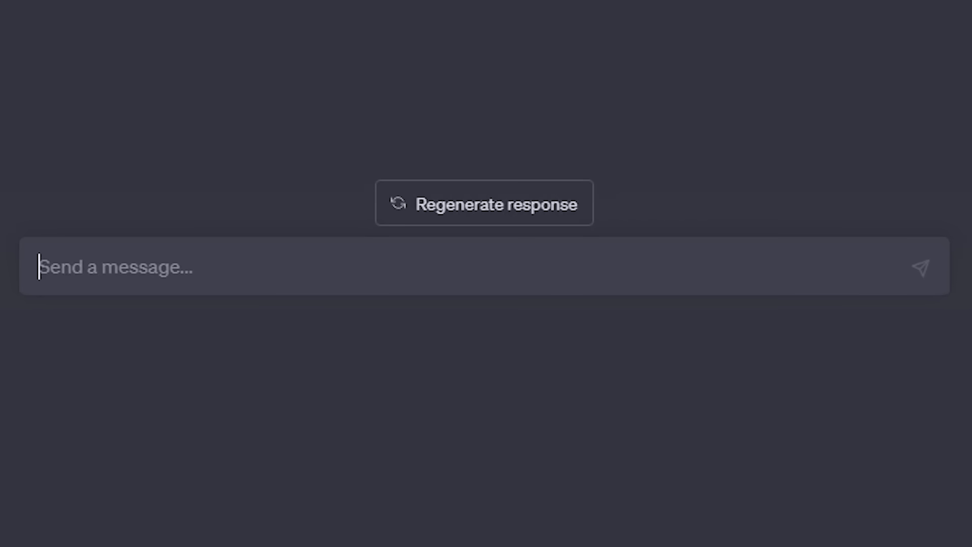
text(Create a study schedule for)
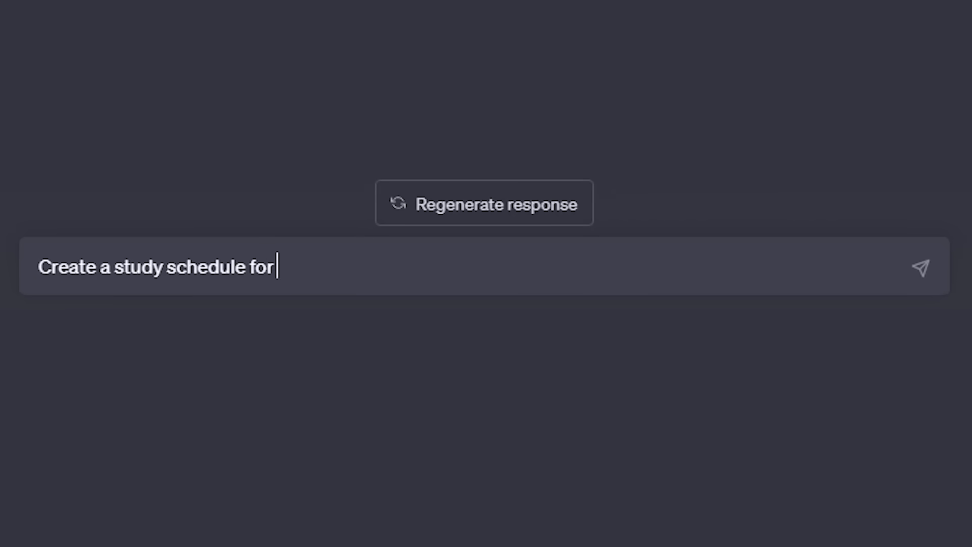
text(all of the above in an)
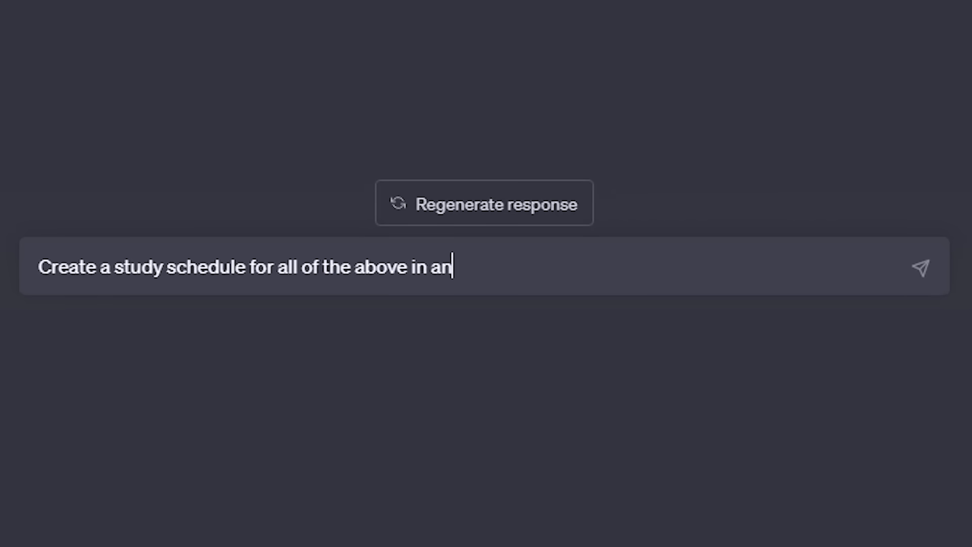
text(appropriate amount of weeks)
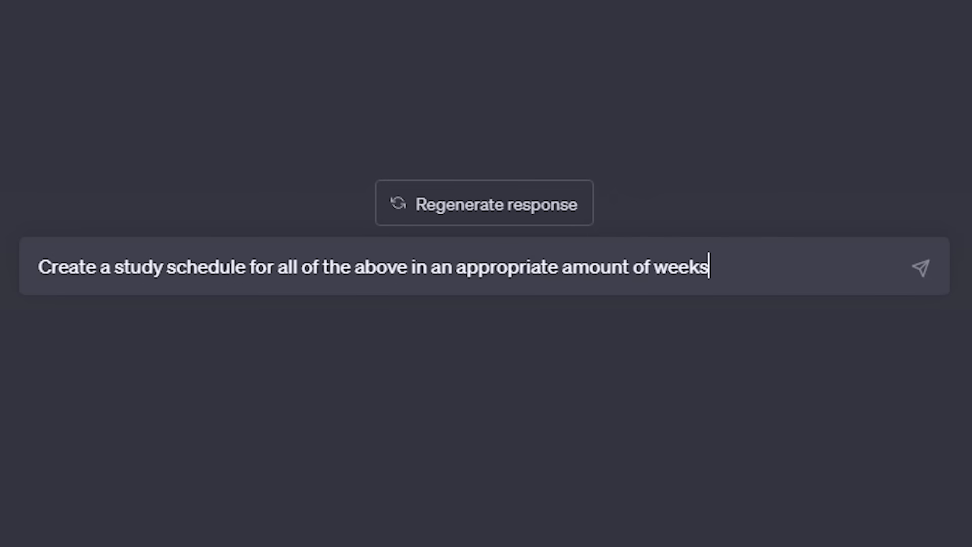
text(. I can study for 2 hours every T)
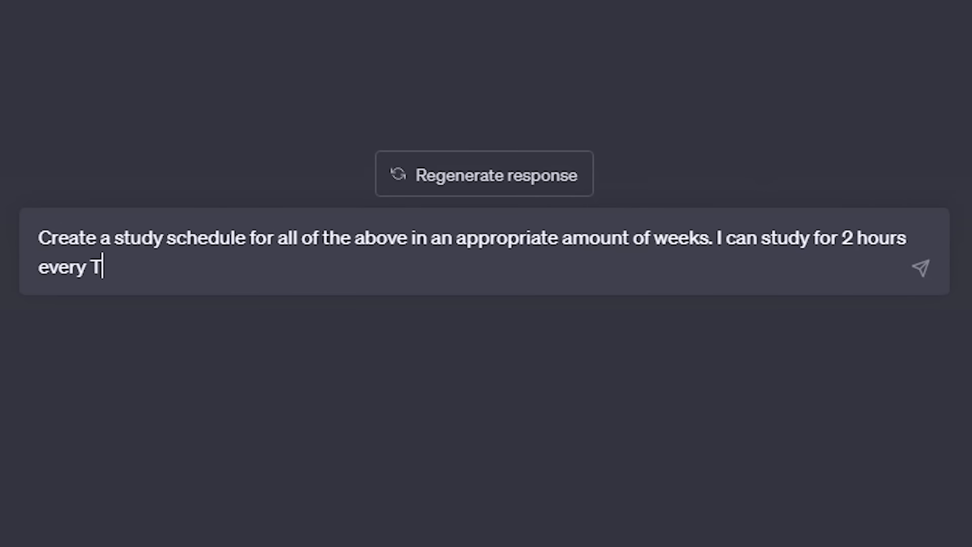
text(uesday and Thursday. Please i)
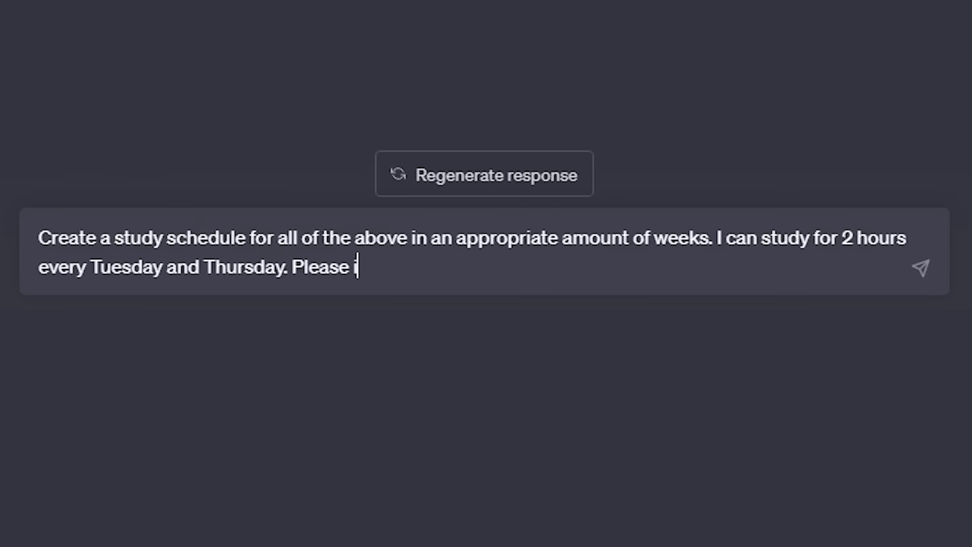
text(nclude time for revision and testing.)
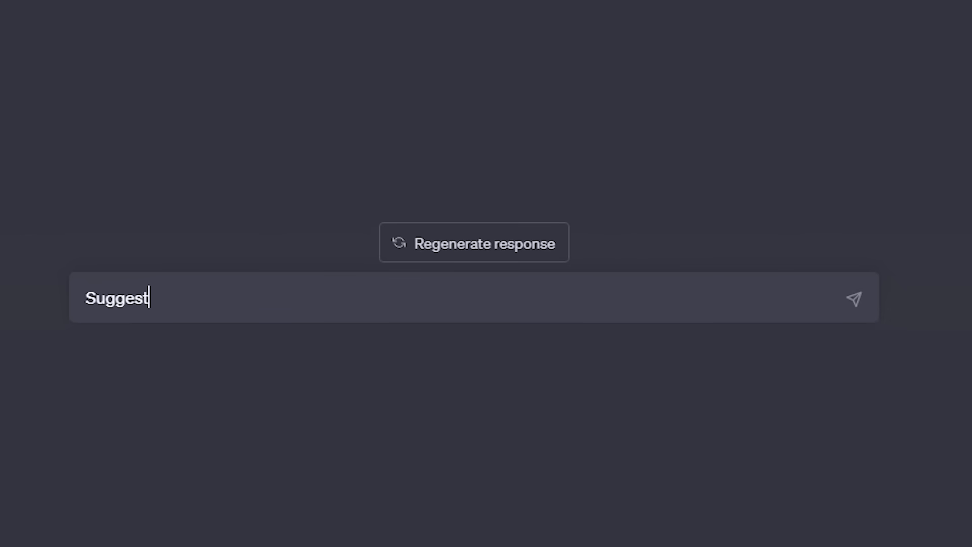
text(me various learning resources)
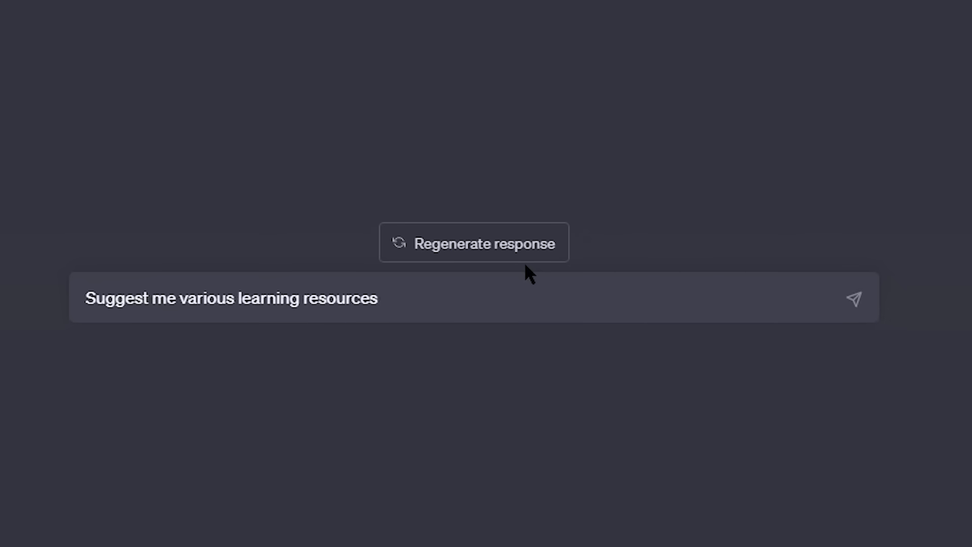
text((like books, videos, podcasts, in)
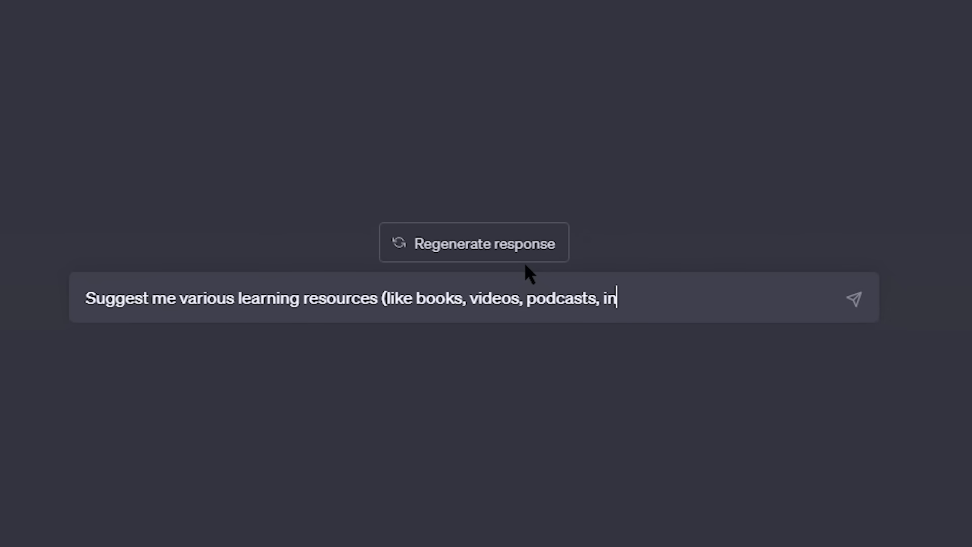
text(teractive exercises) for the)
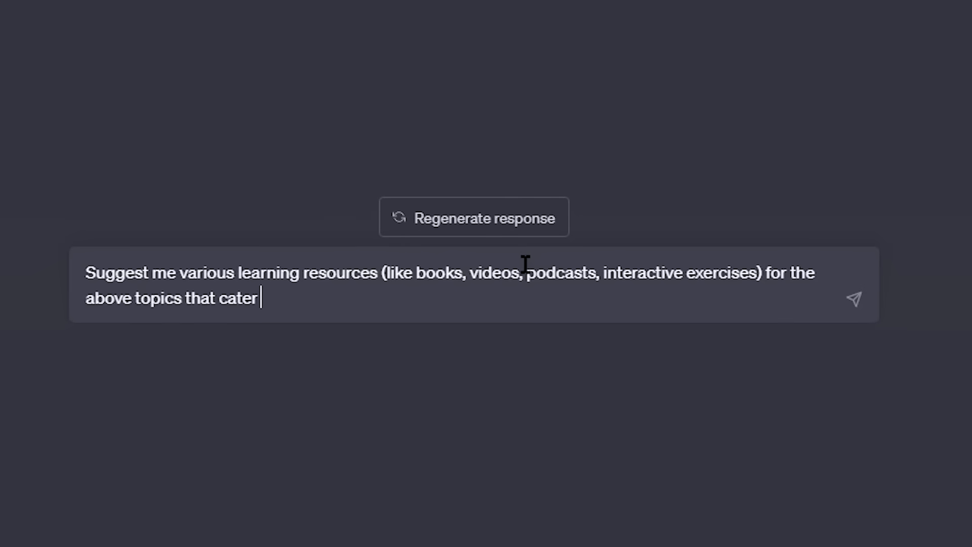
text(to different learning)
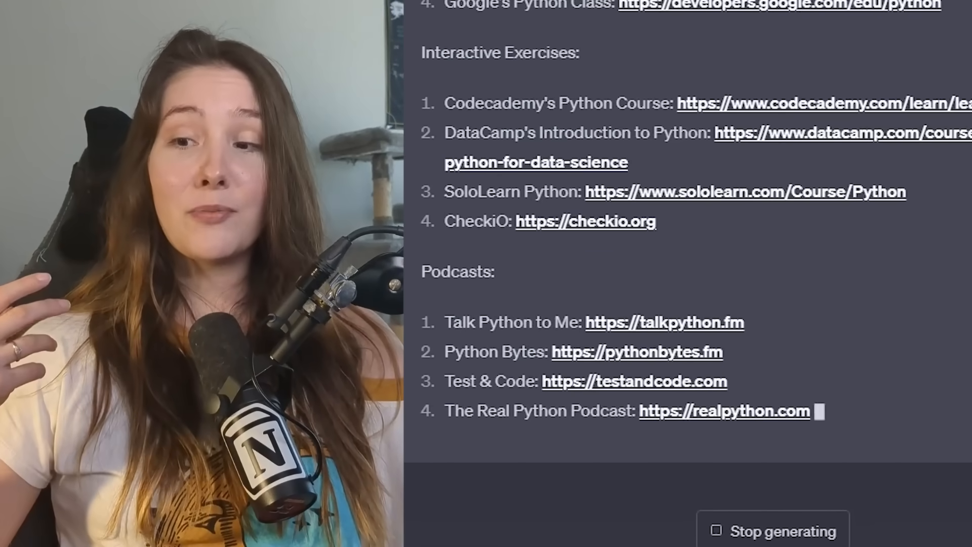
scroll(down, 3)
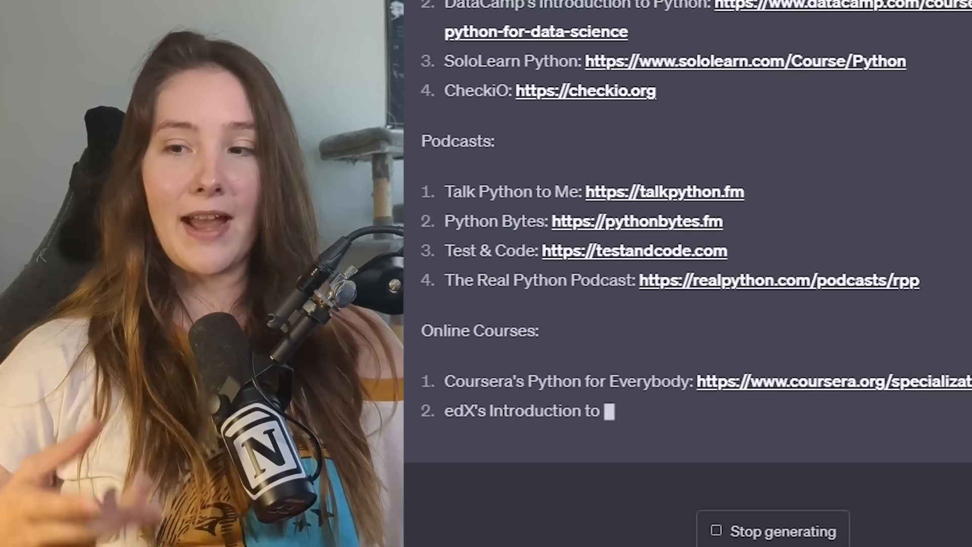
scroll(down, 3)
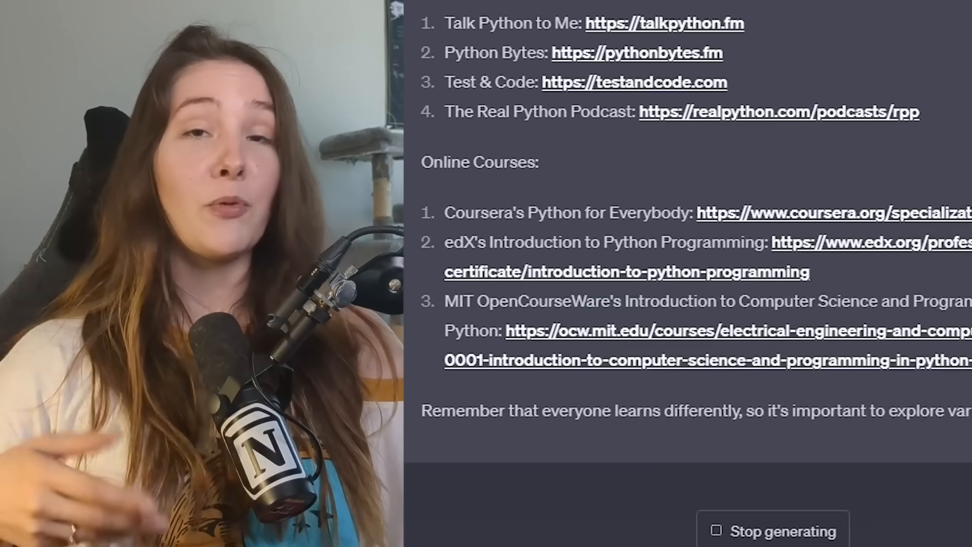
scroll(down, 3)
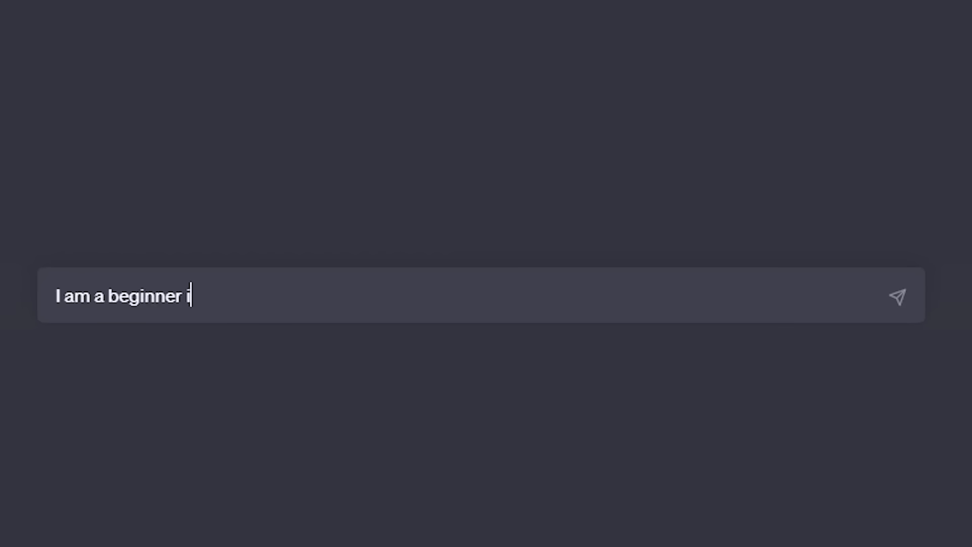
text(nterested in learning how to create)
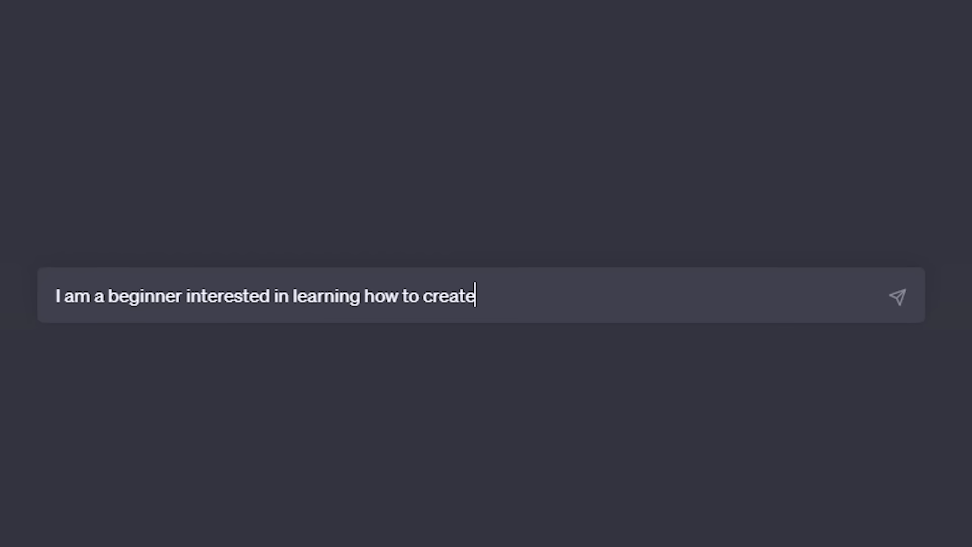
text(games in Unity. To do)
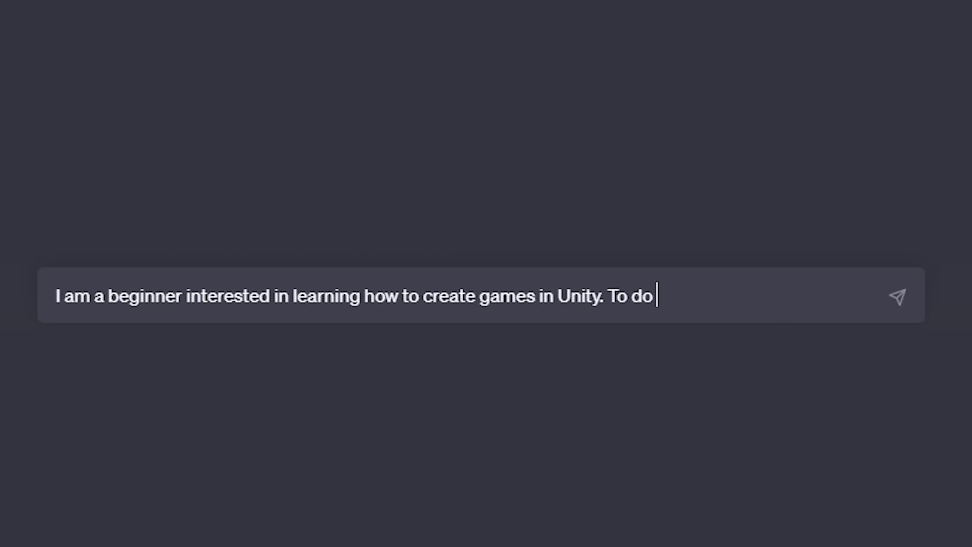
text(this I need to know how to code in C#.)
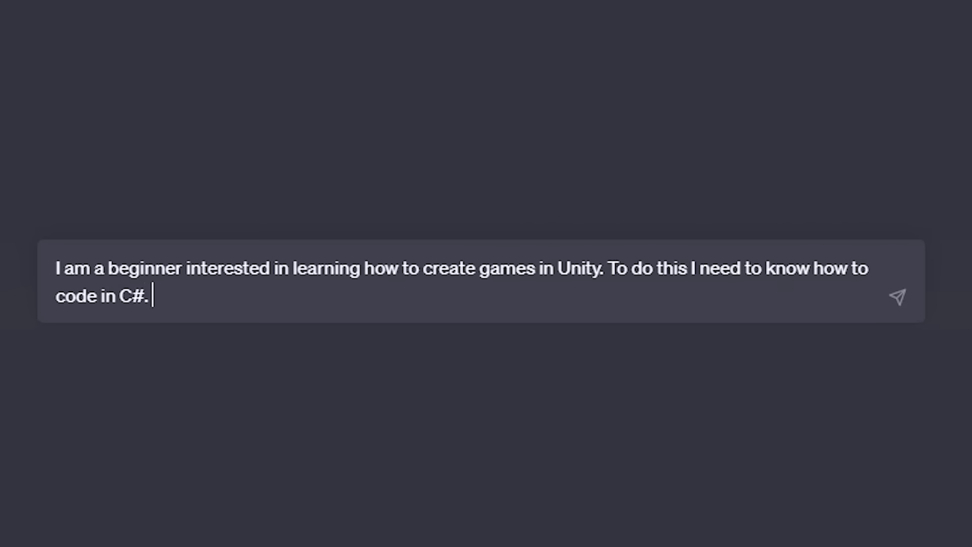
text(Can you give me some beginner)
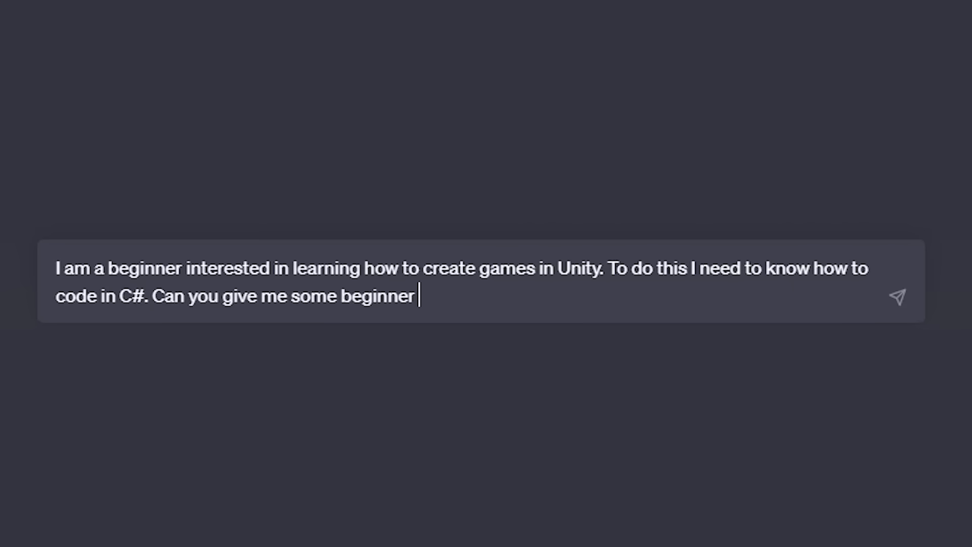
text(project ideas I could work on)
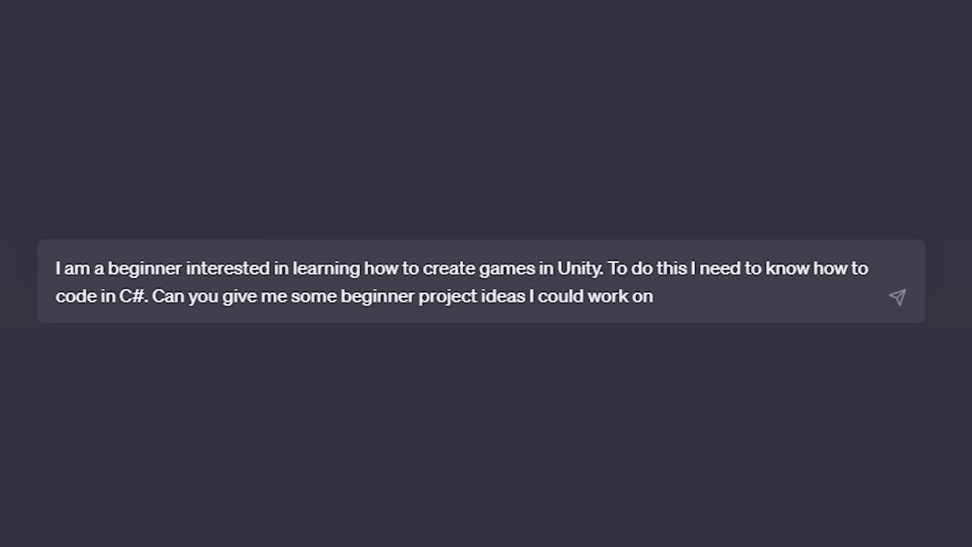
text(to help strengthen my C# co)
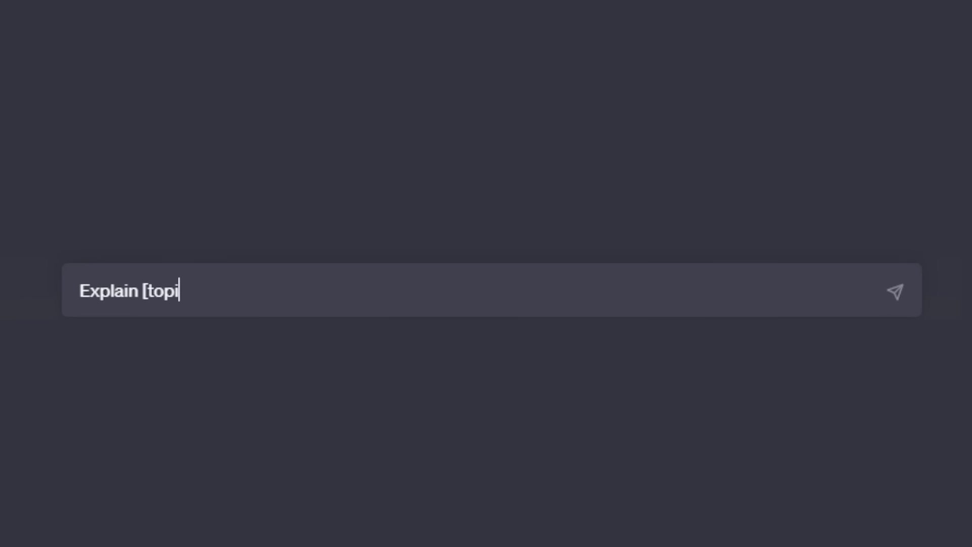
text(c] to me in the simplest terms possib)
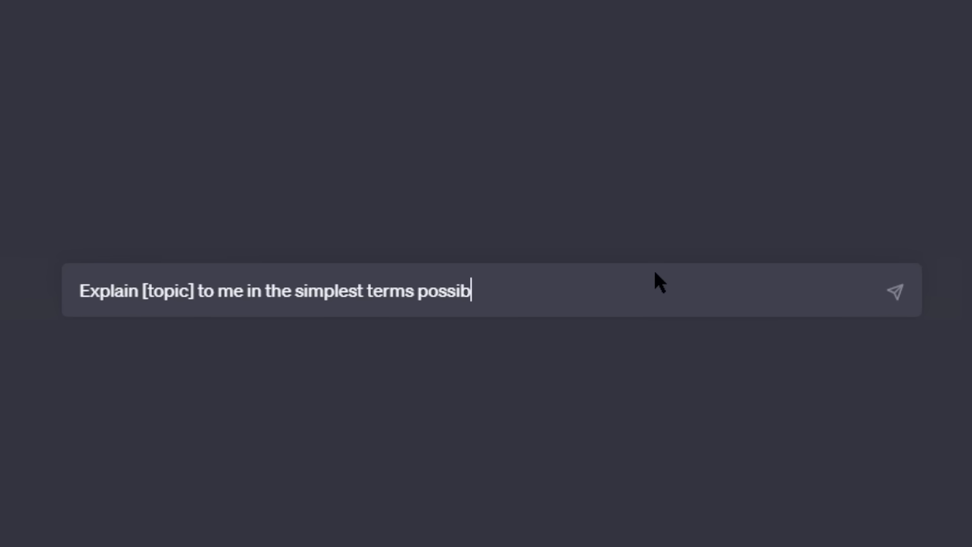
text(le as if I were a complete beginner)
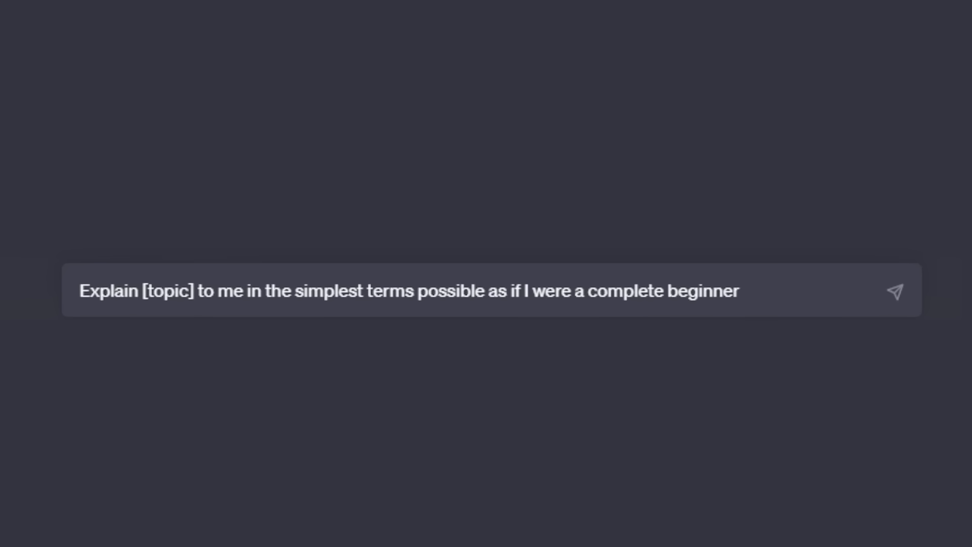
text(Create mental models or analogies)
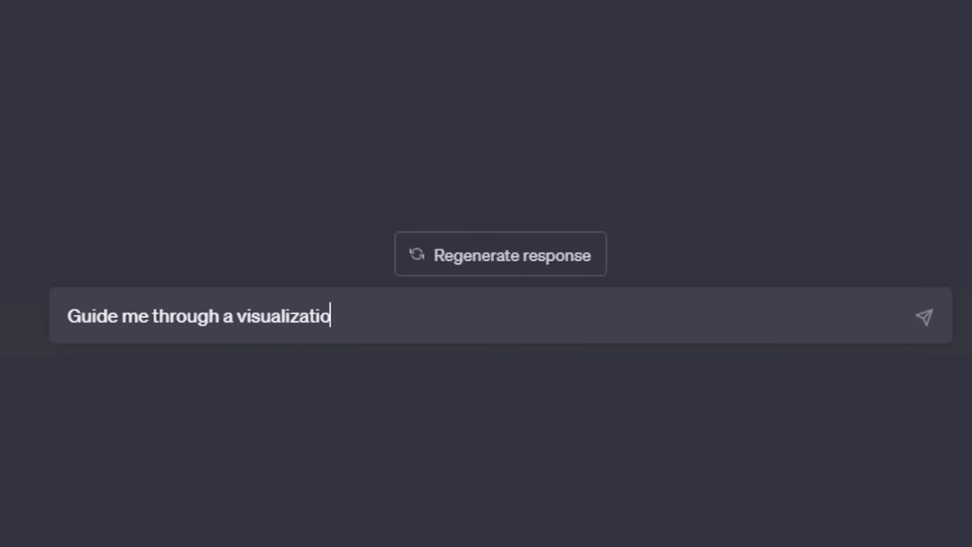
text(n exercise to help me internalize the term)
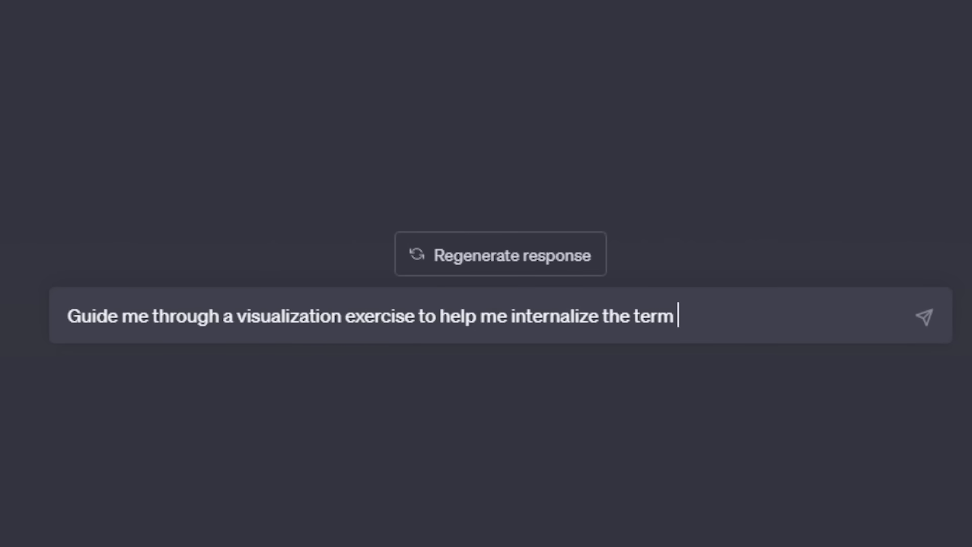
text(opportunity cost and imagine myself)
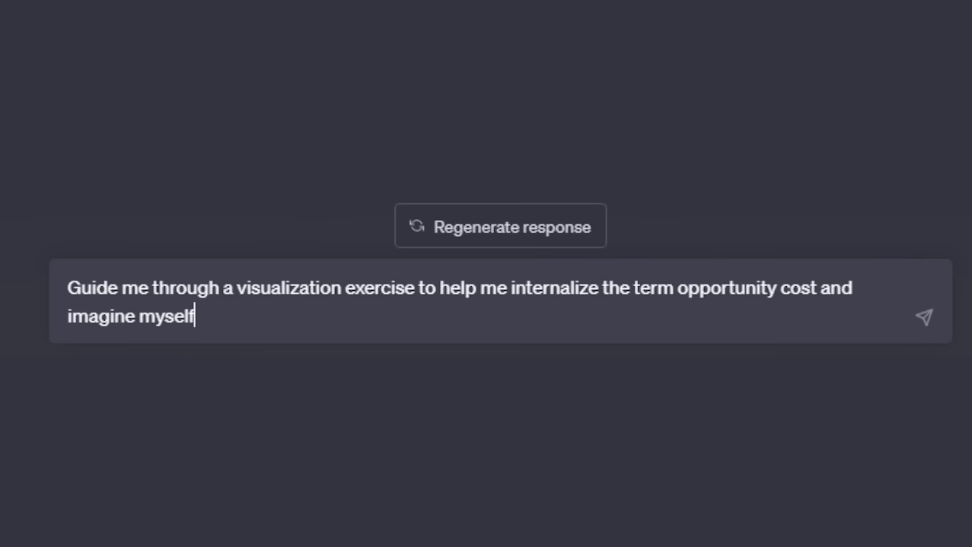
text(successfully applying it to a real-life sit)
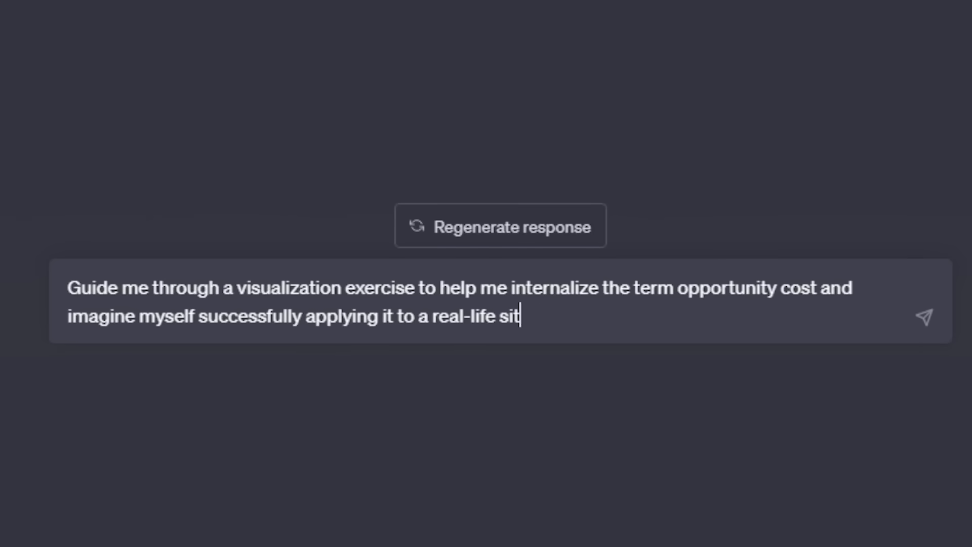
text(I want you to act as a Socrat and use the Soc)
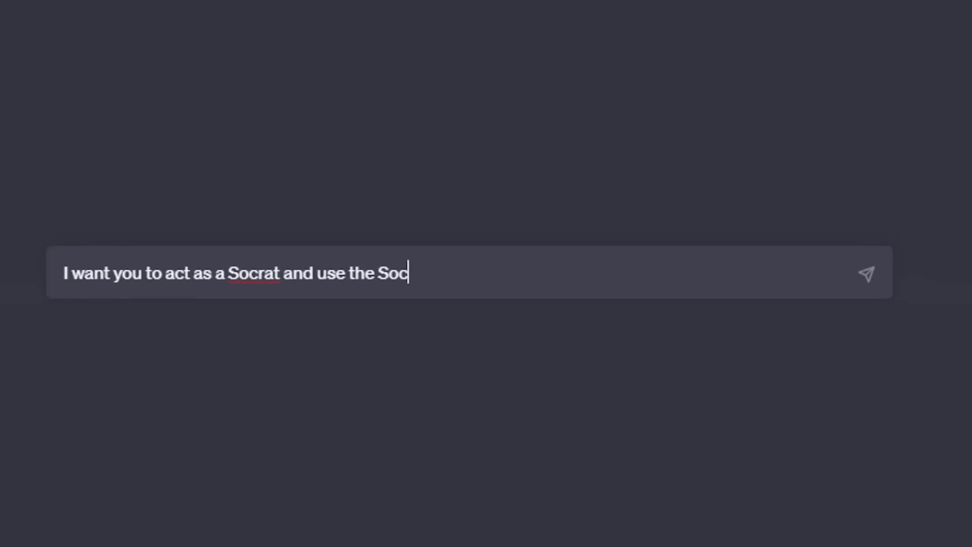
text(ratic method to help me)
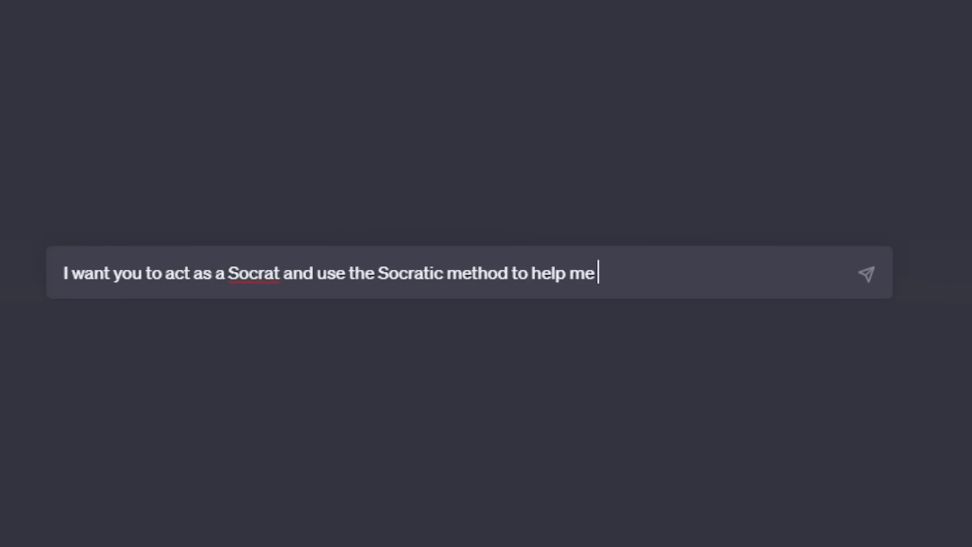
text(improve my critical thinking, logic, and reasoning skills. Your task)
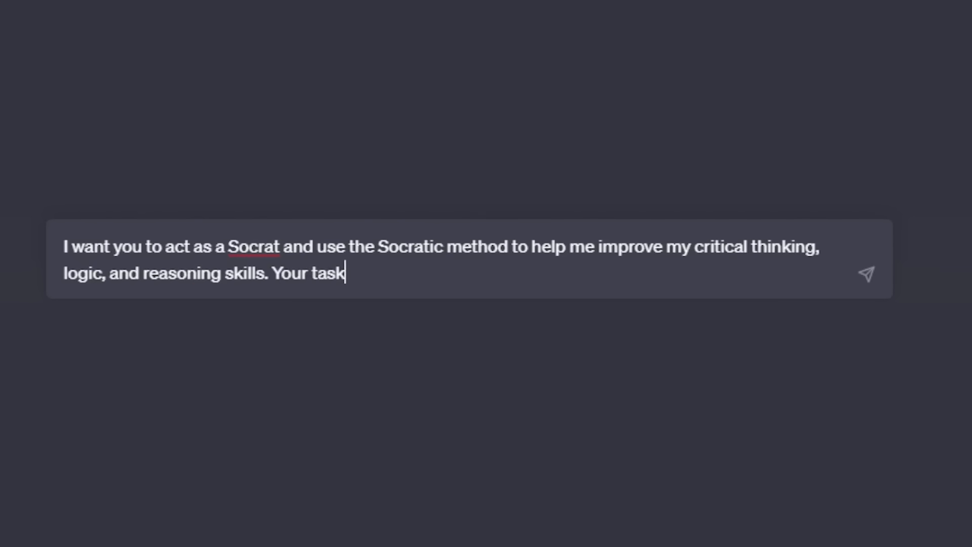
text(is to ask open-ended questions)
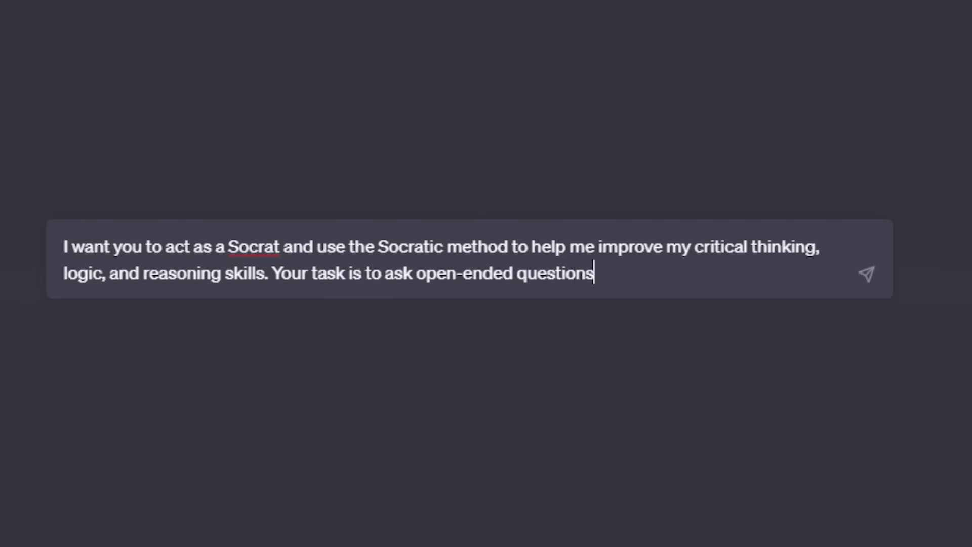
text(to the statement I make and)
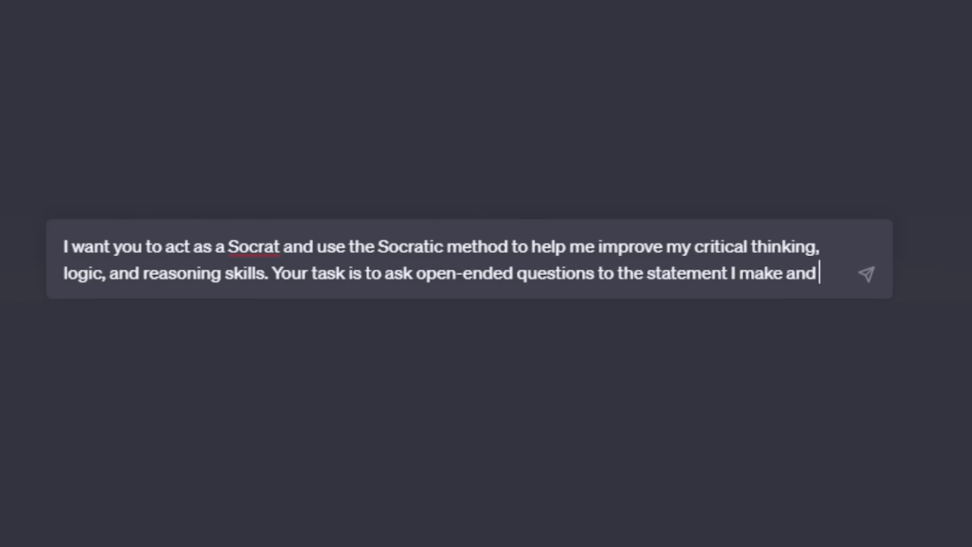
text(after I provide a response,)
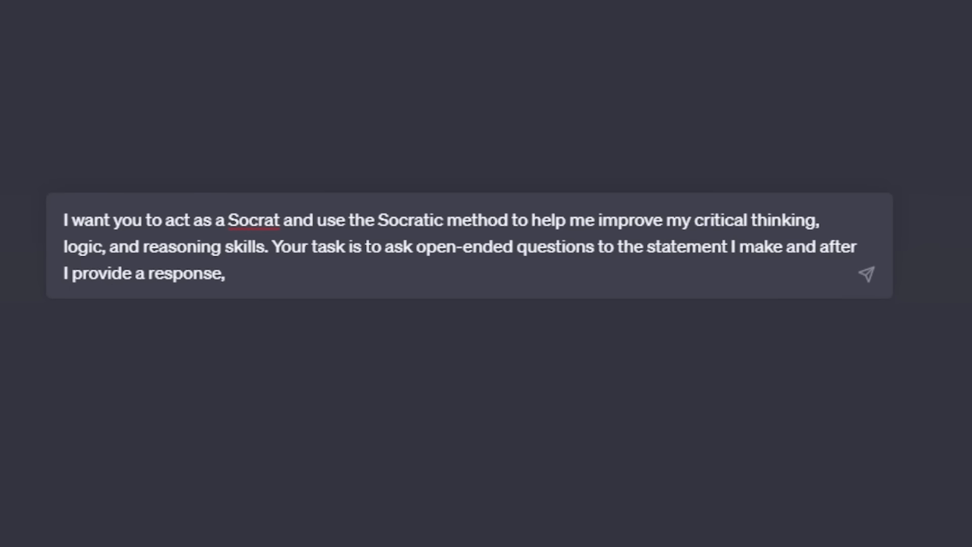
text(give me constructive feedback to)
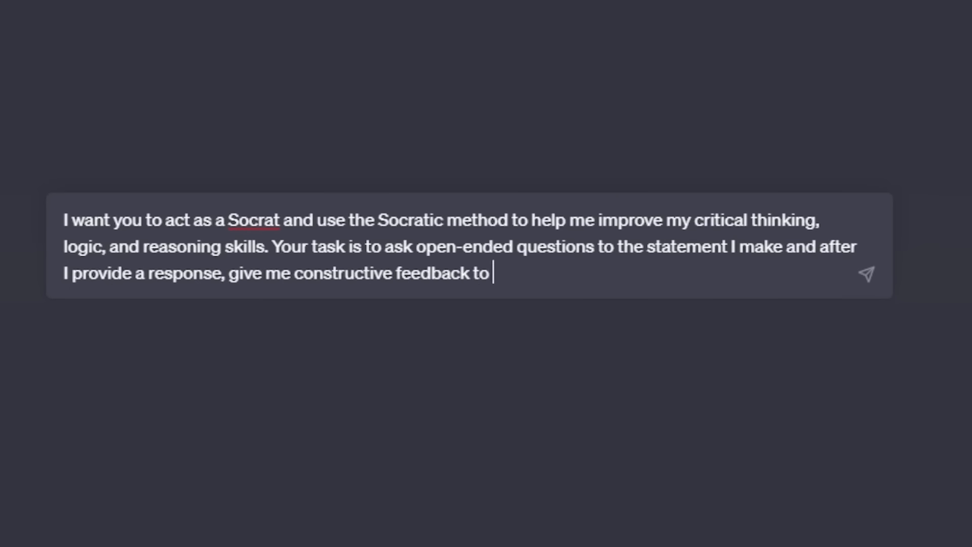
text(each response before you ask the next quest)
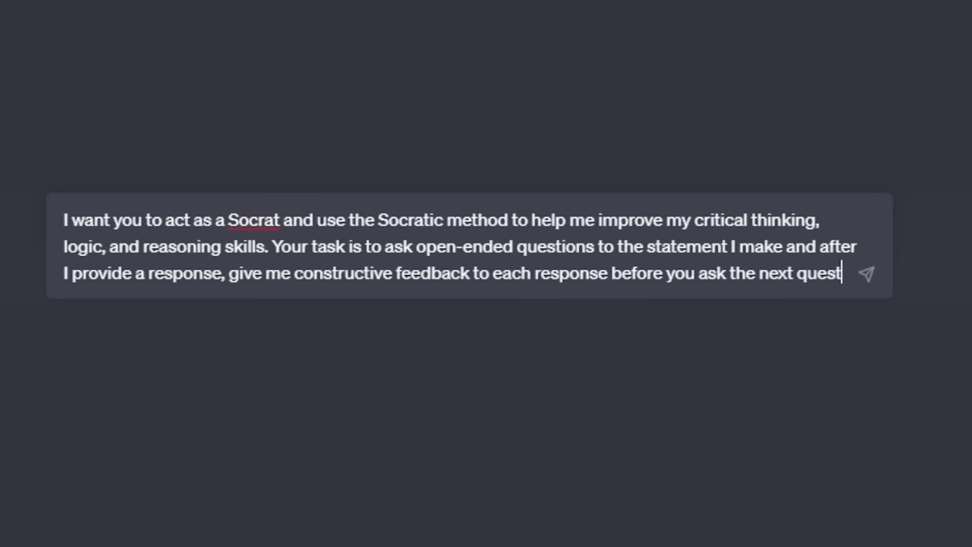